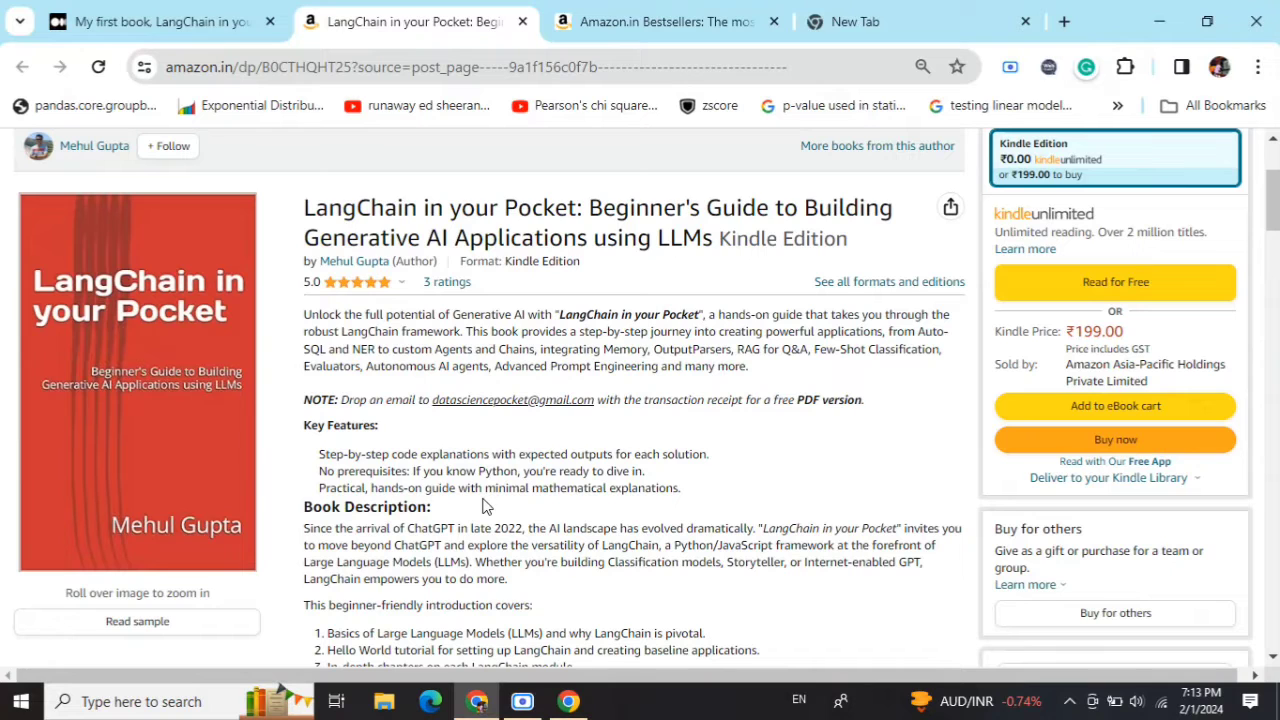
Switch to the Amazon Bestsellers tab showing LangChain in your Pocket ranked #3
click(684, 20)
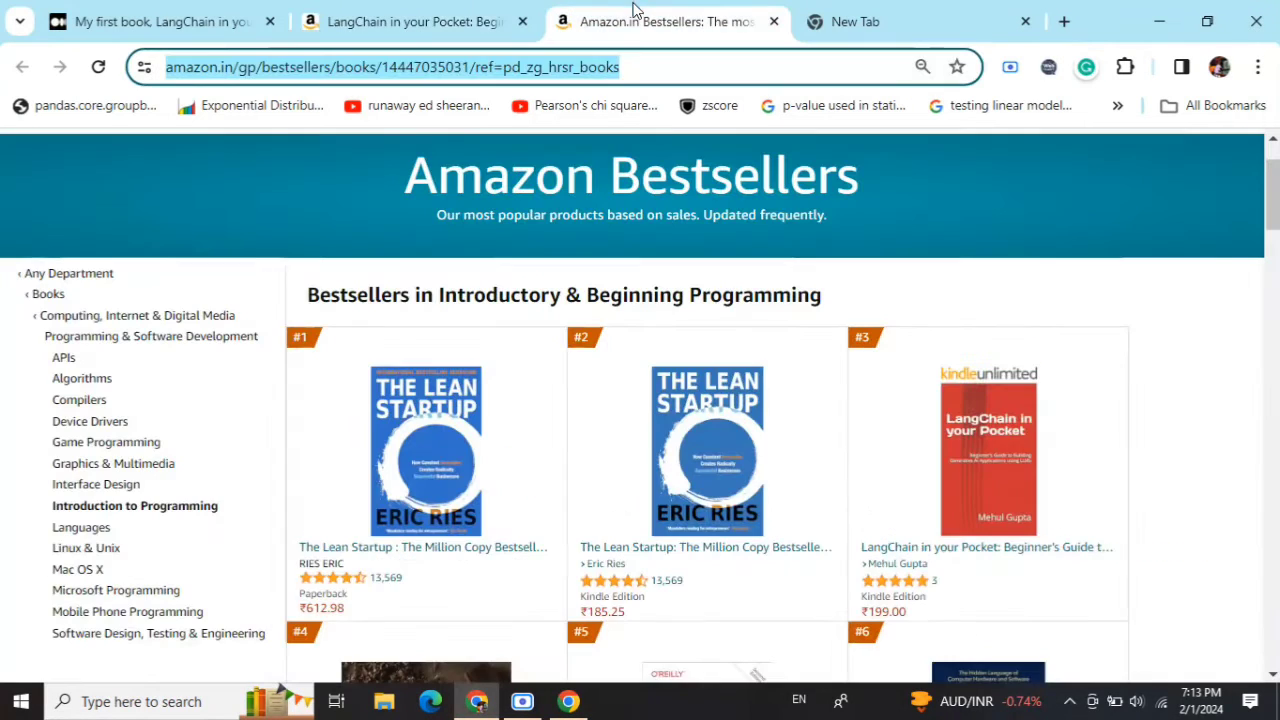
mouse_move(1072, 330)
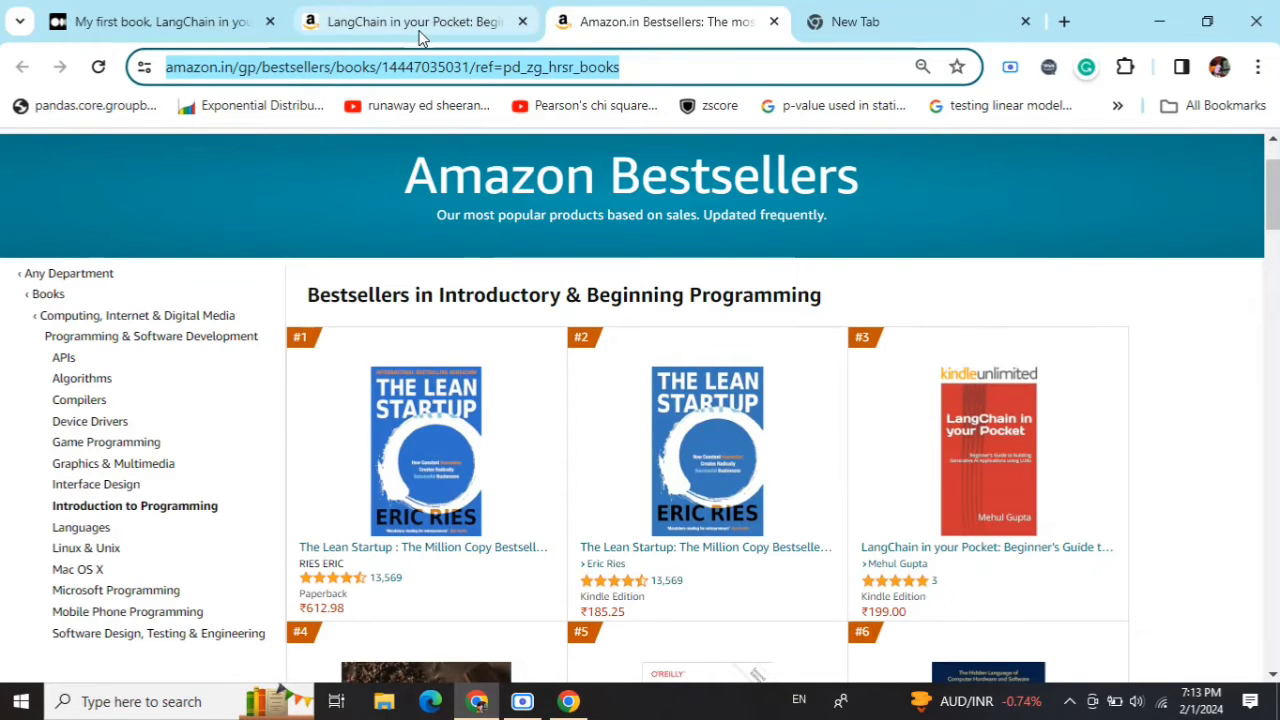
mouse_move(424, 36)
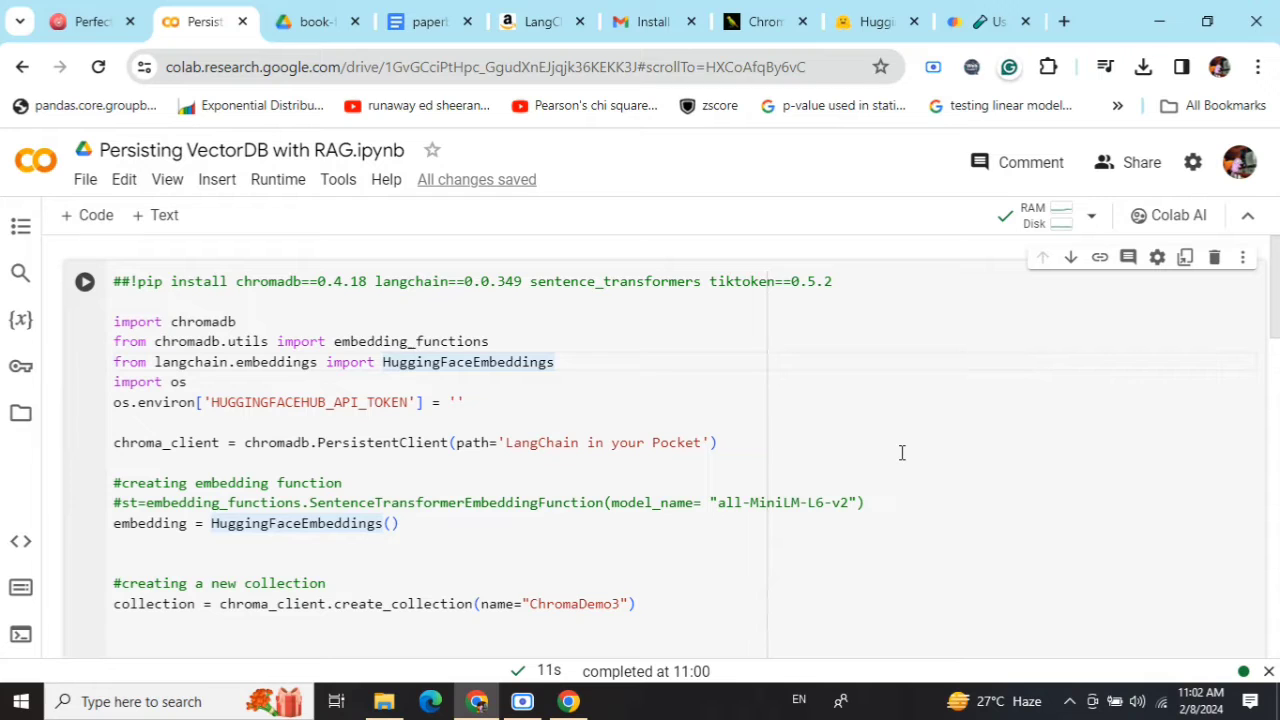
mouse_move(940, 380)
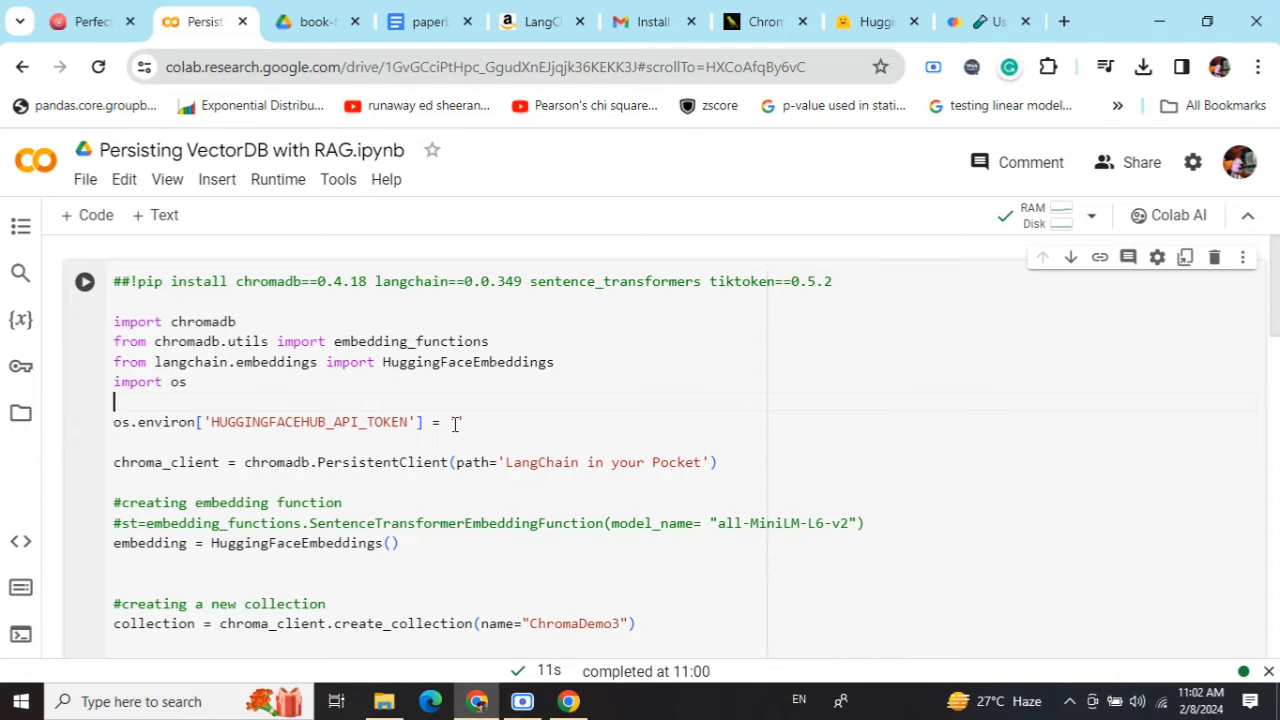
Insert a blank line after the PersistentClient line in the ChromaDB setup cell
text('')
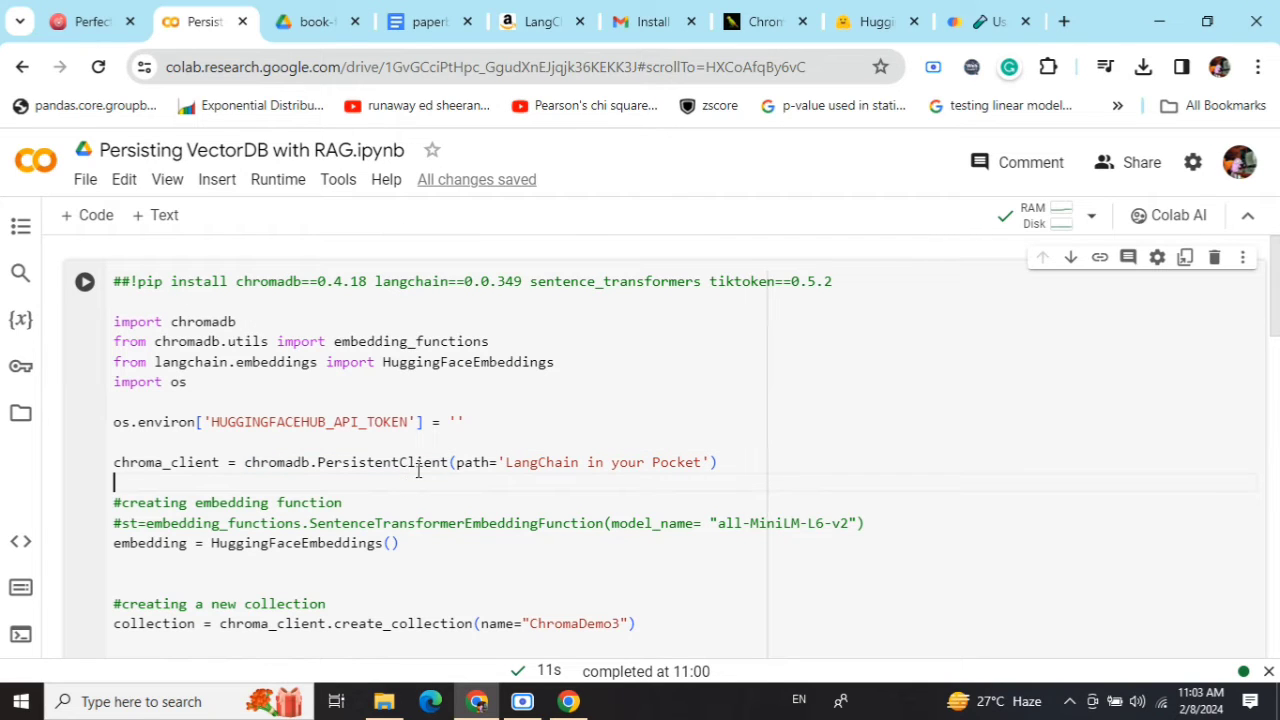
mouse_move(656, 474)
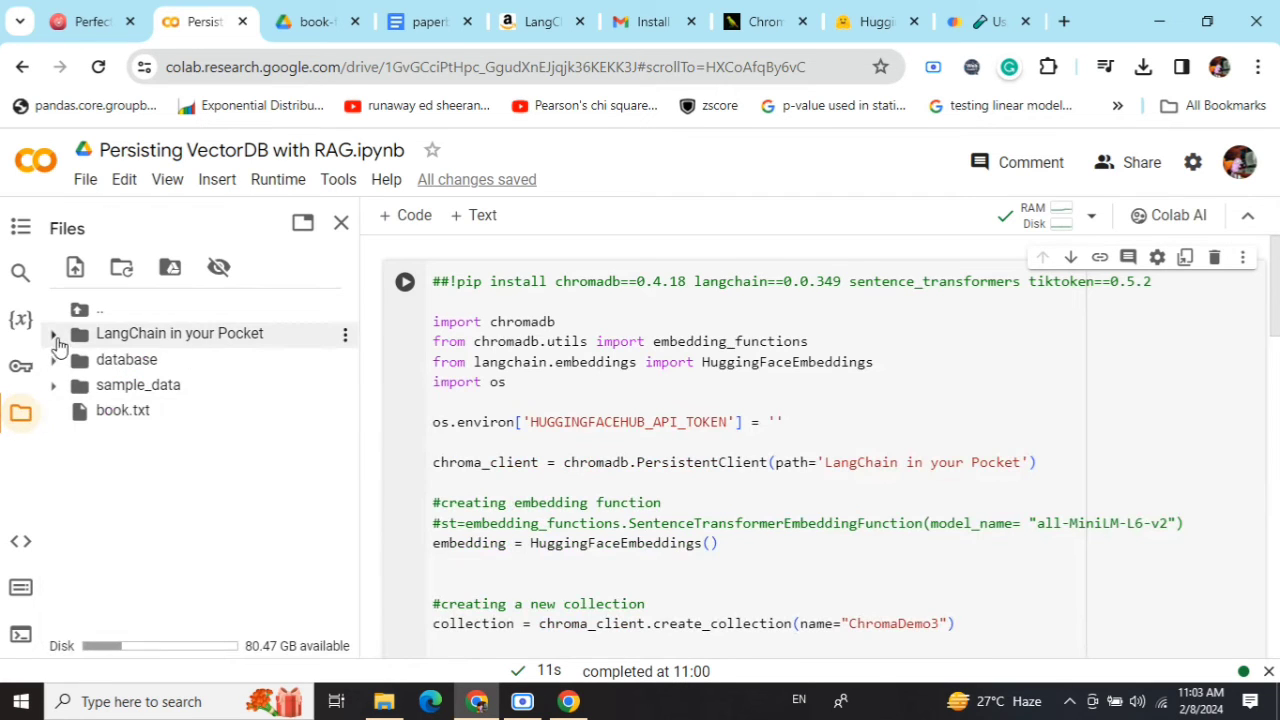
Expand the LangChain in your Pocket folder to reveal chroma.sqlite3, then close the Files pane
click(56, 336)
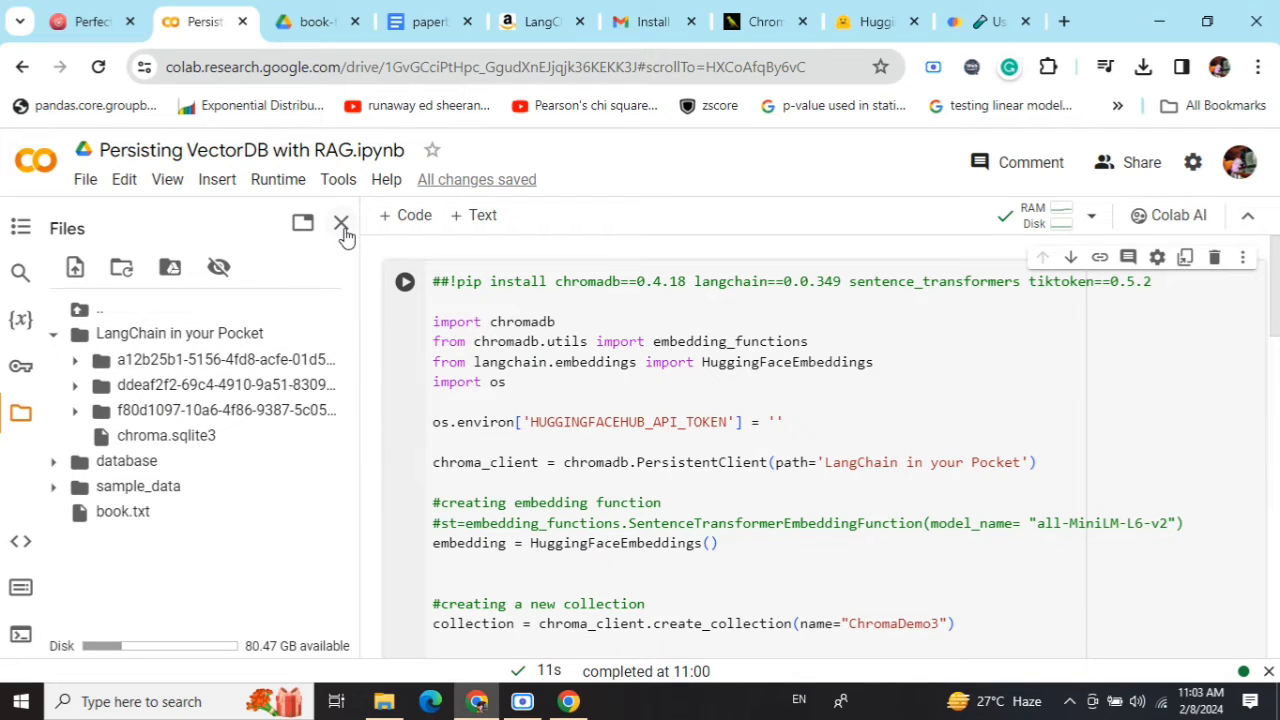
click(342, 222)
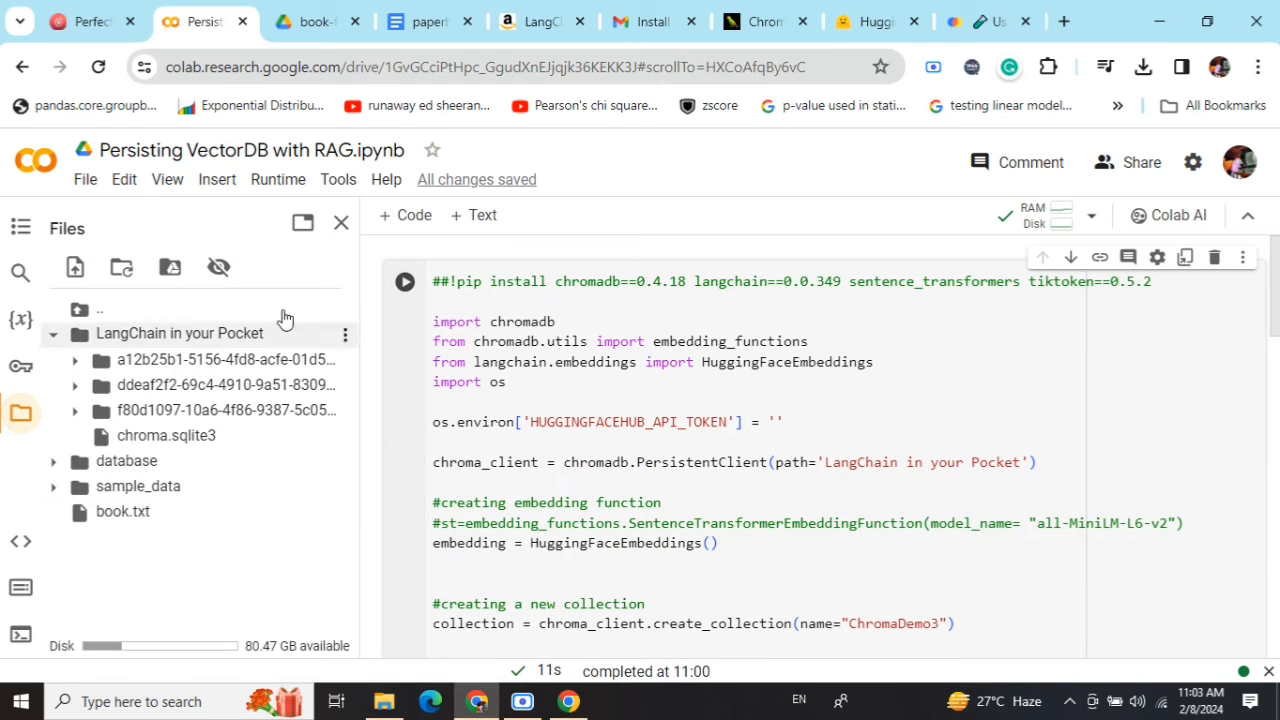
click(340, 222)
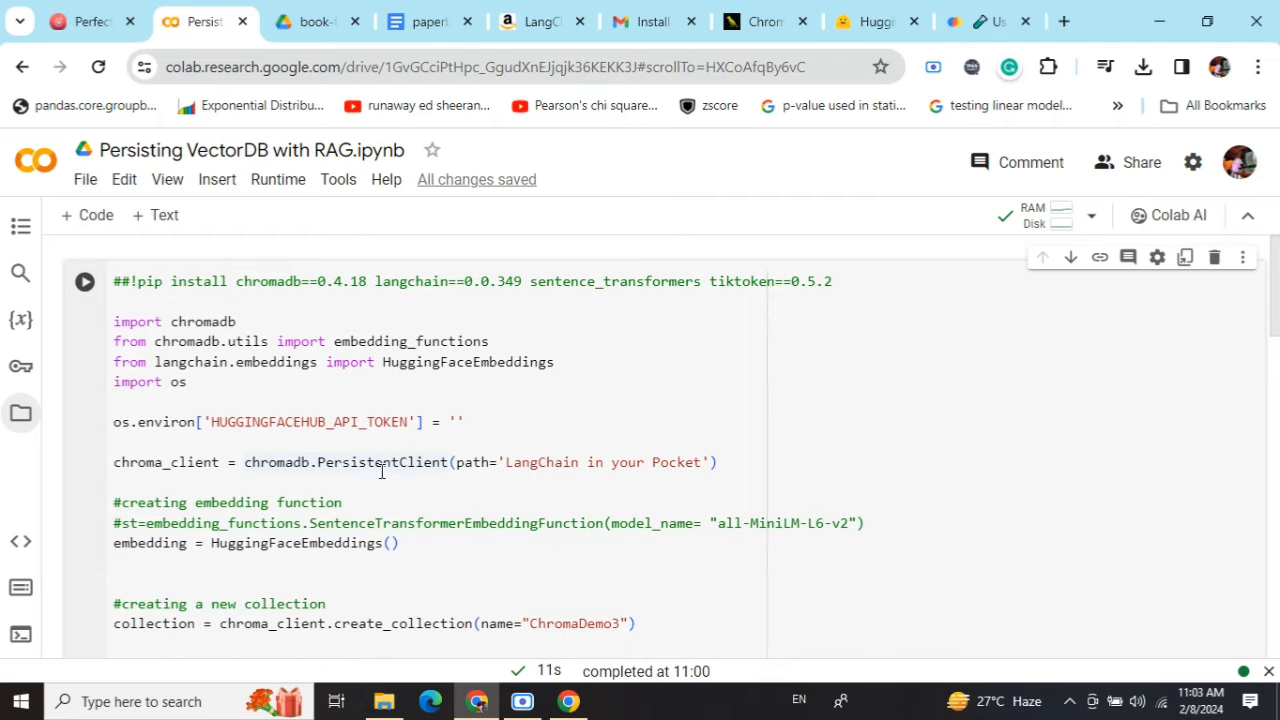
scroll(down, 3)
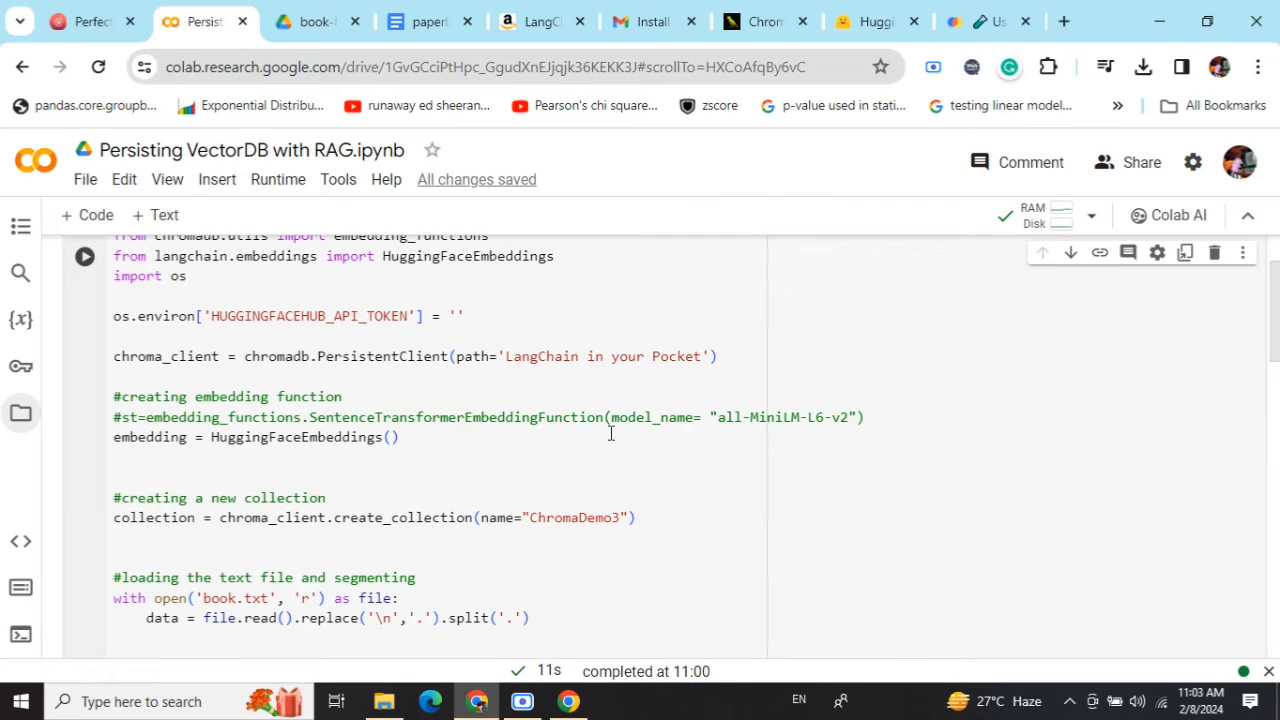
mouse_move(320, 452)
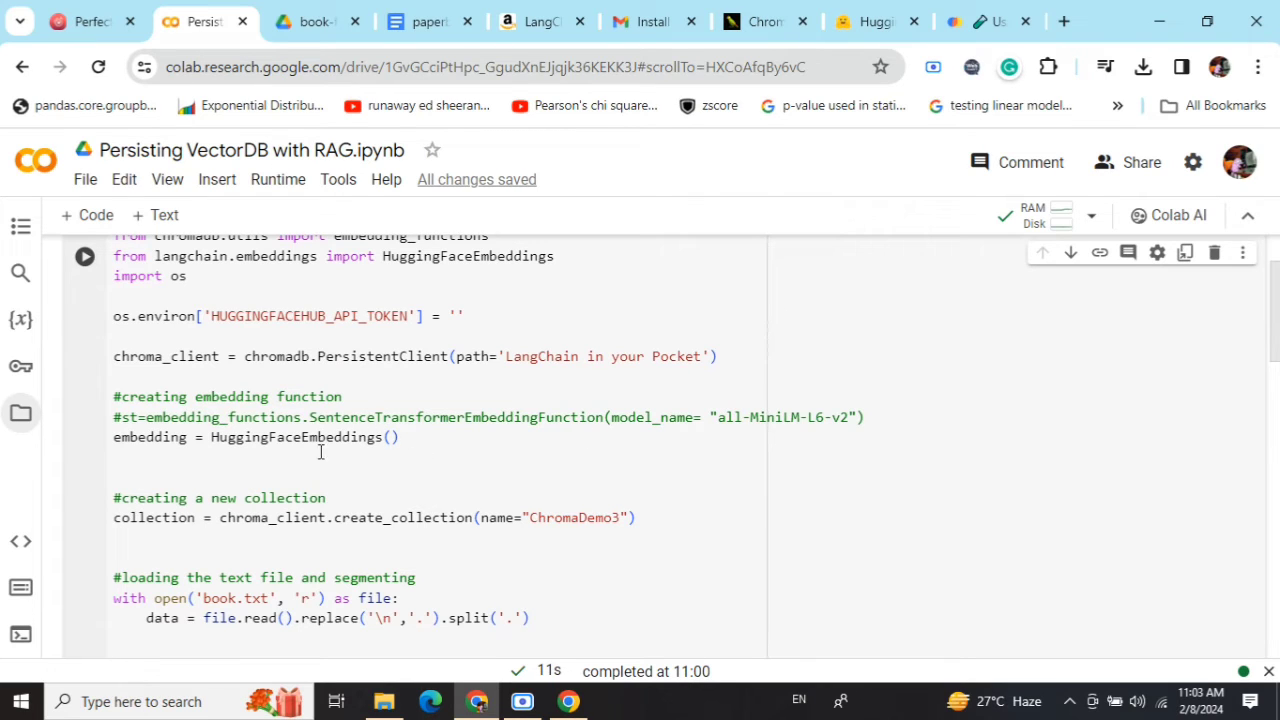
mouse_move(270, 488)
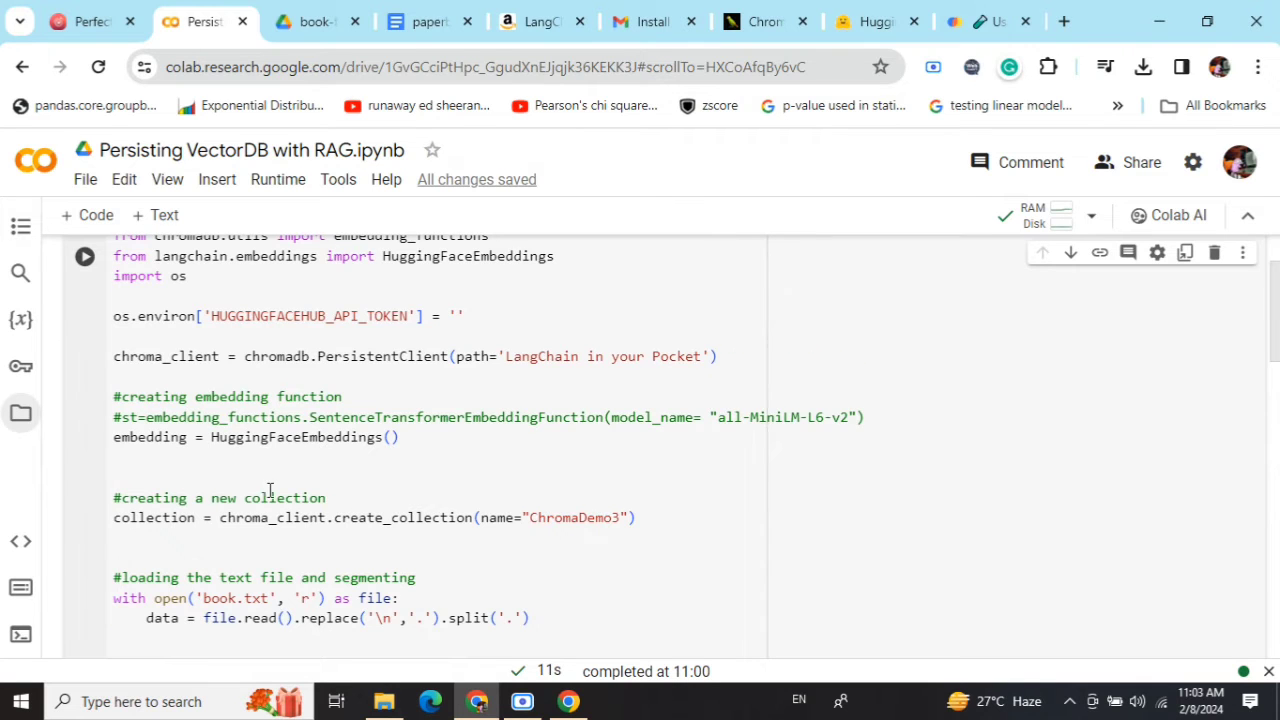
scroll(down, 3)
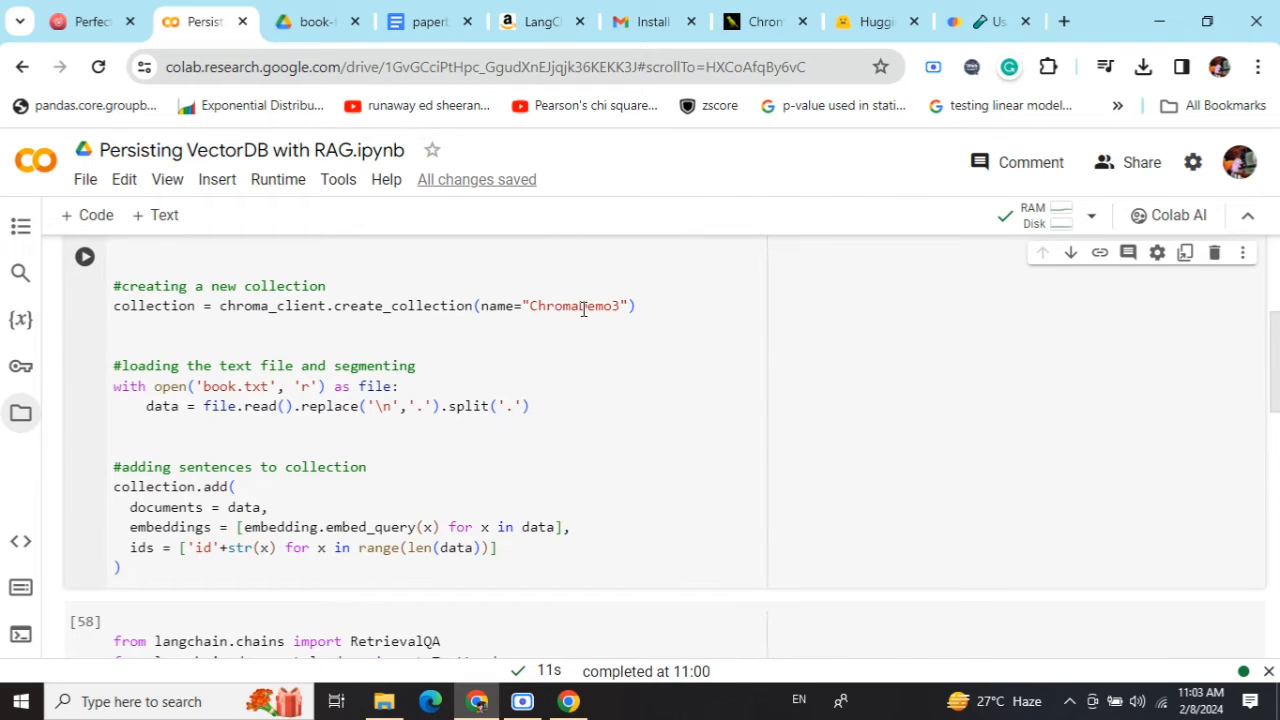
mouse_move(272, 396)
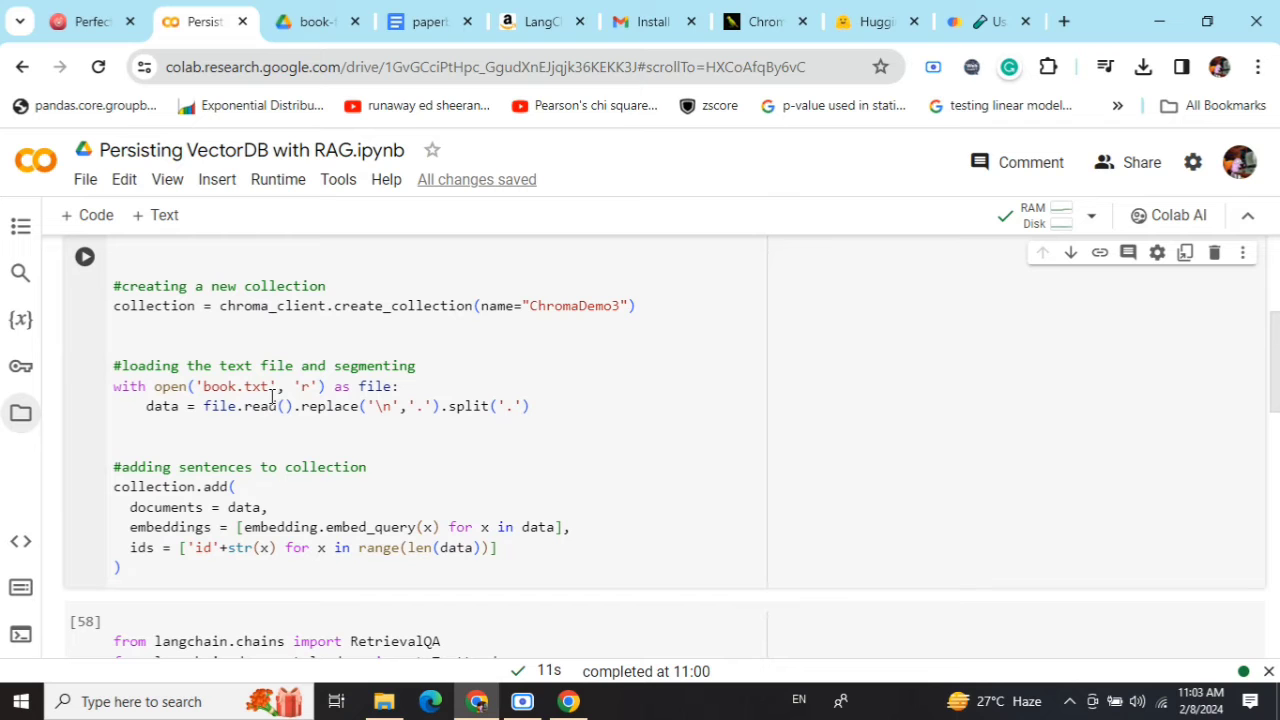
scroll(down, 3)
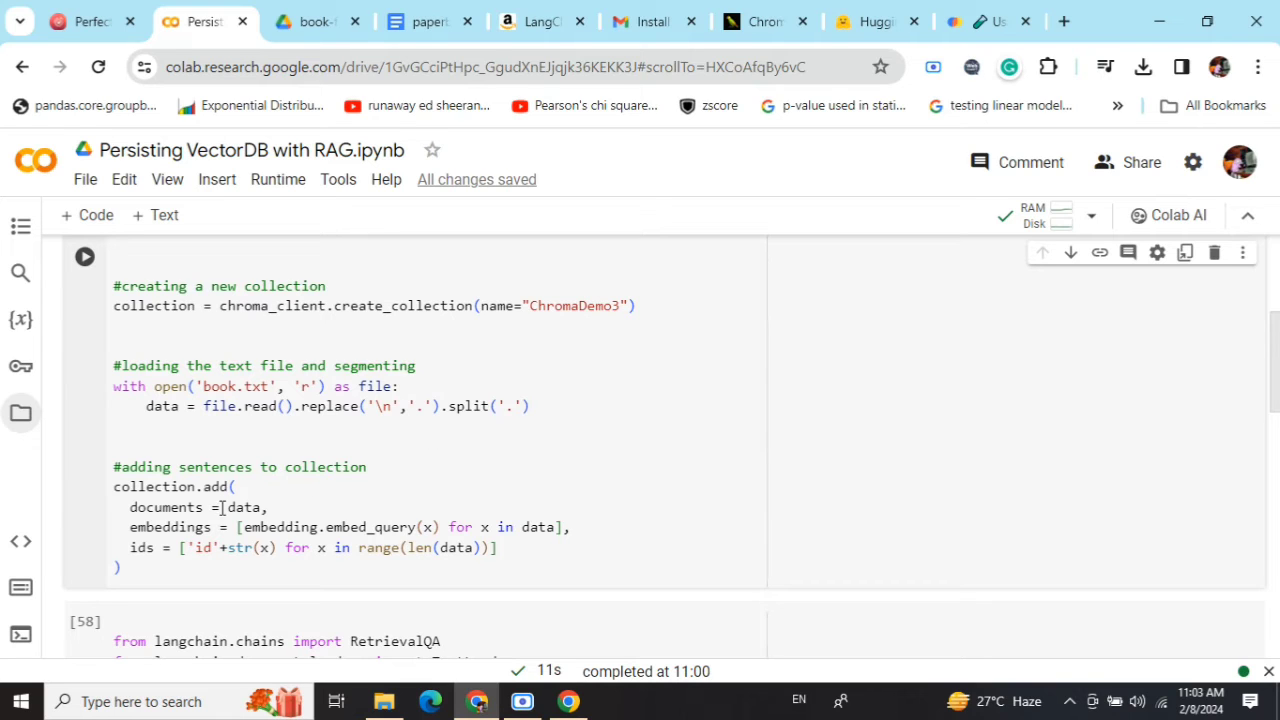
mouse_move(364, 548)
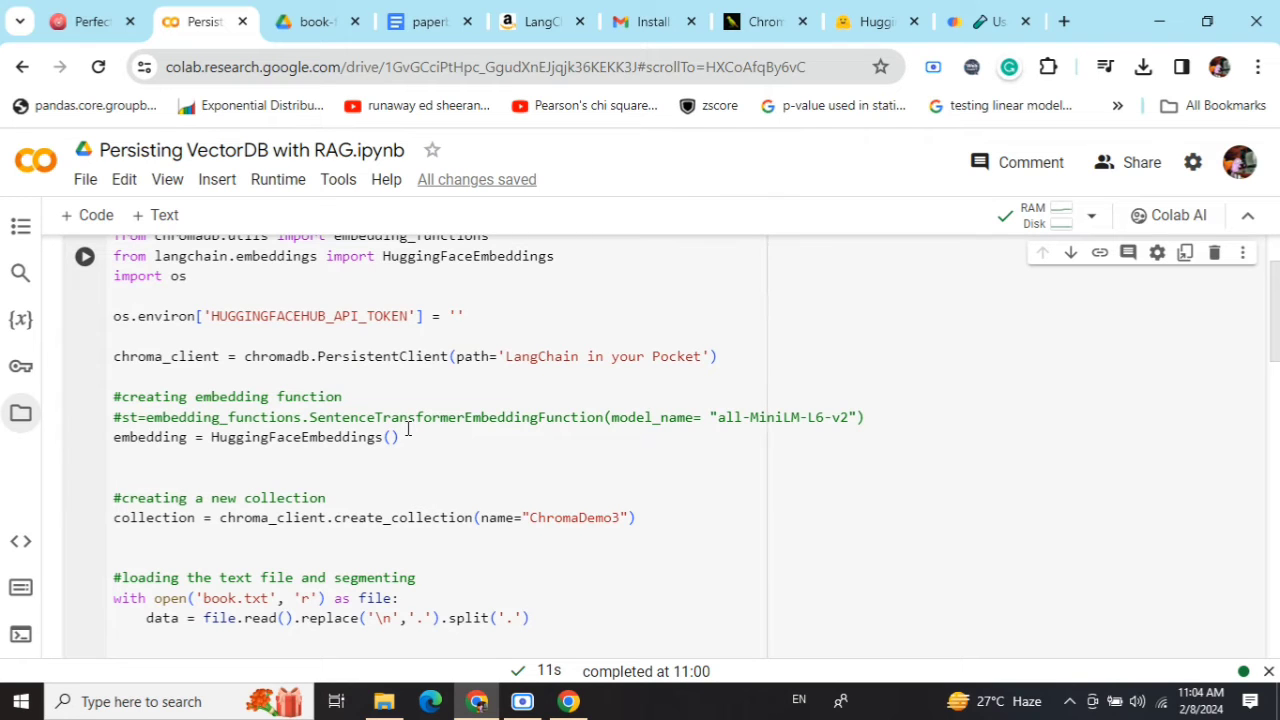
scroll(down, 3)
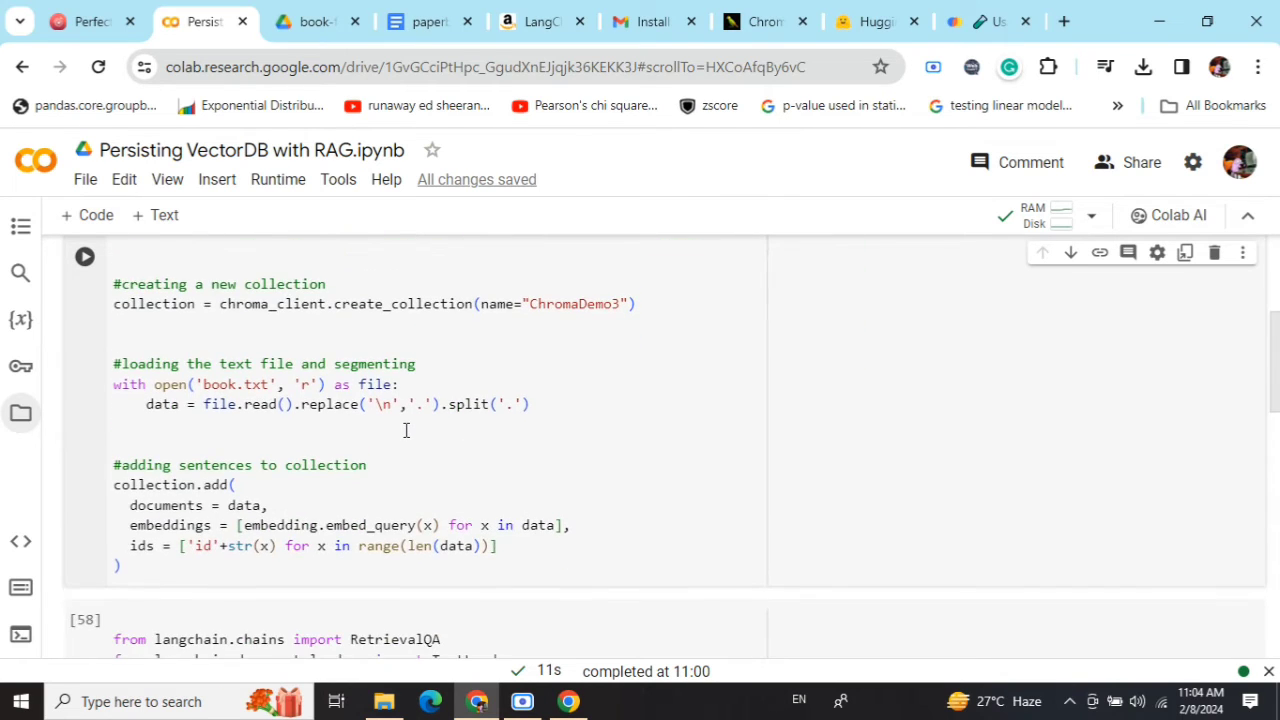
scroll(down, 3)
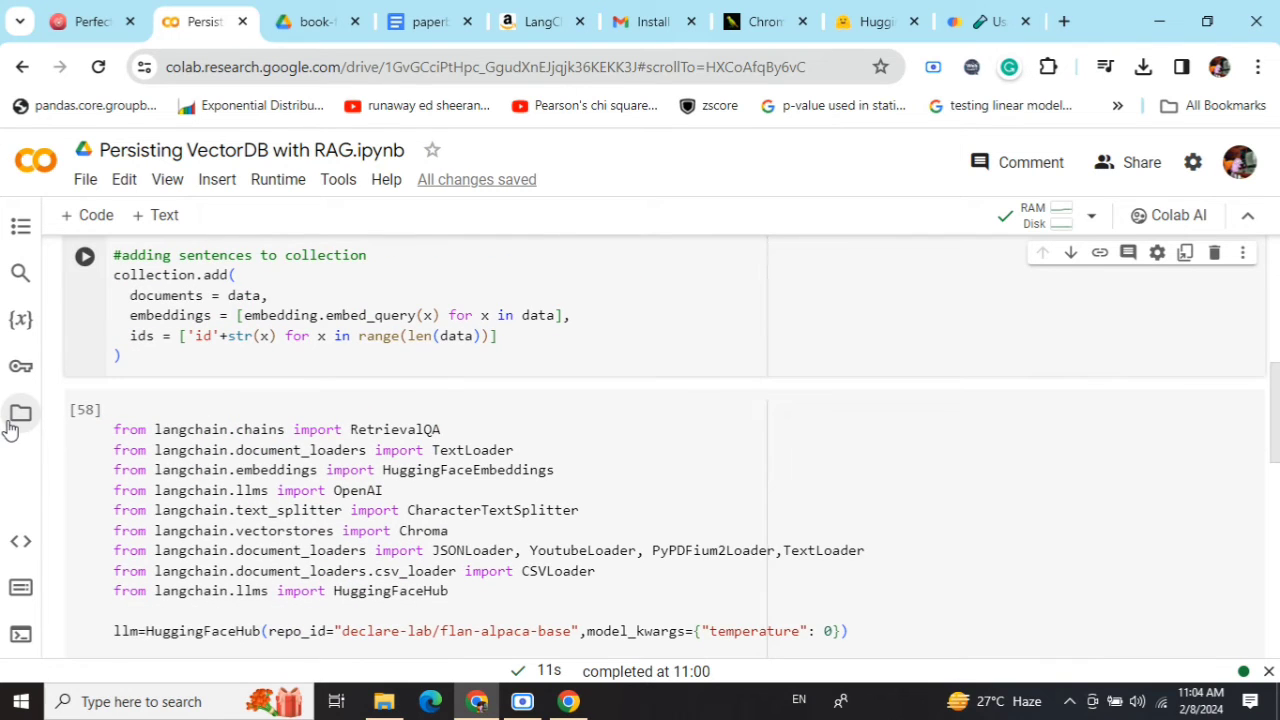
click(20, 414)
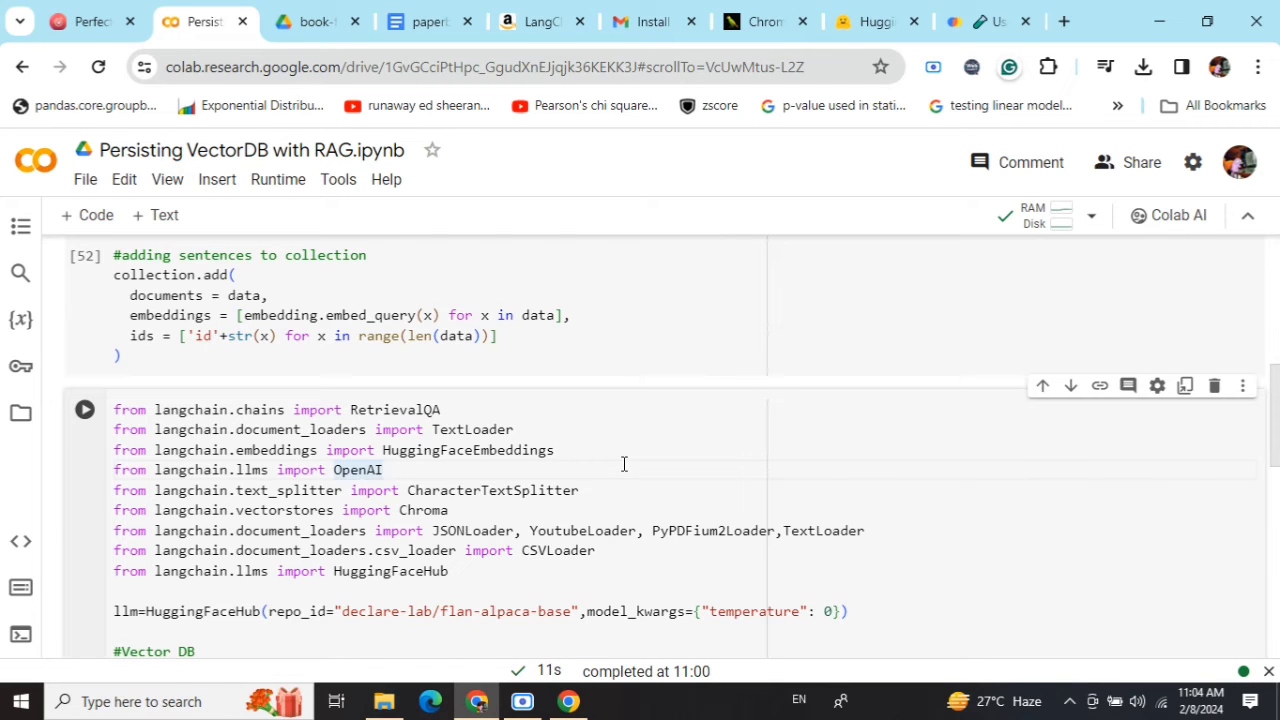
scroll(down, 3)
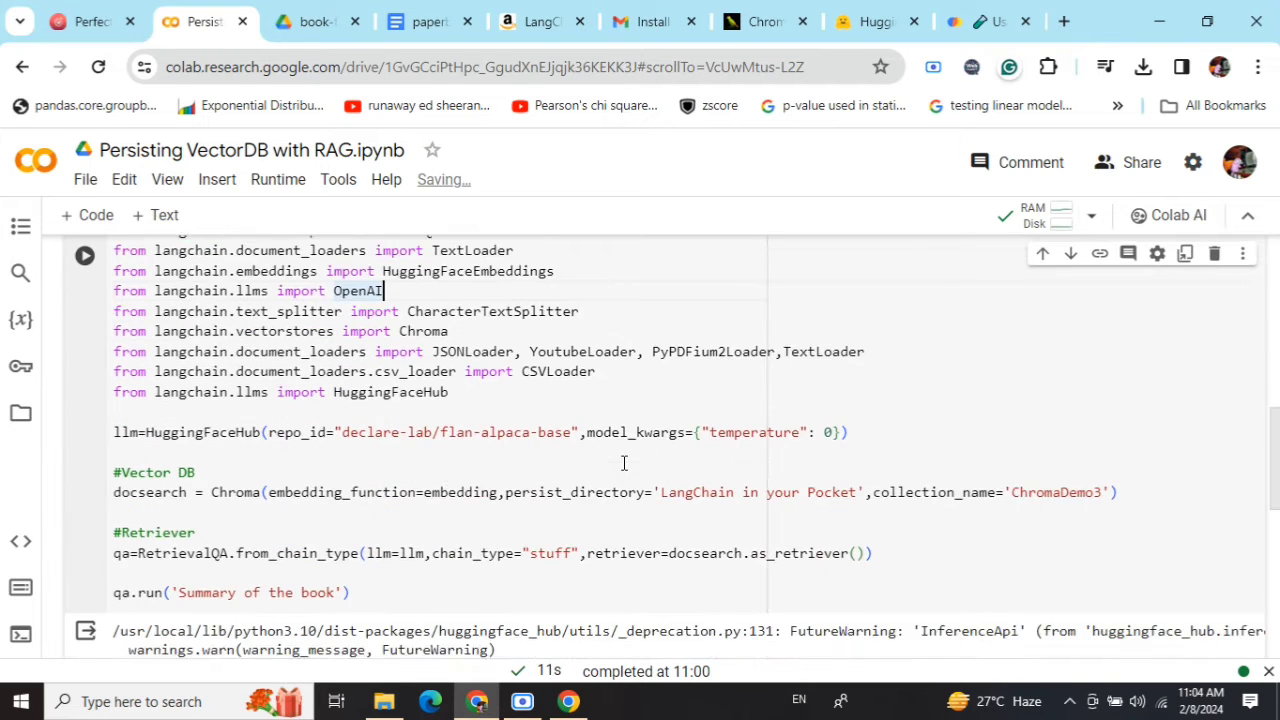
scroll(down, 3)
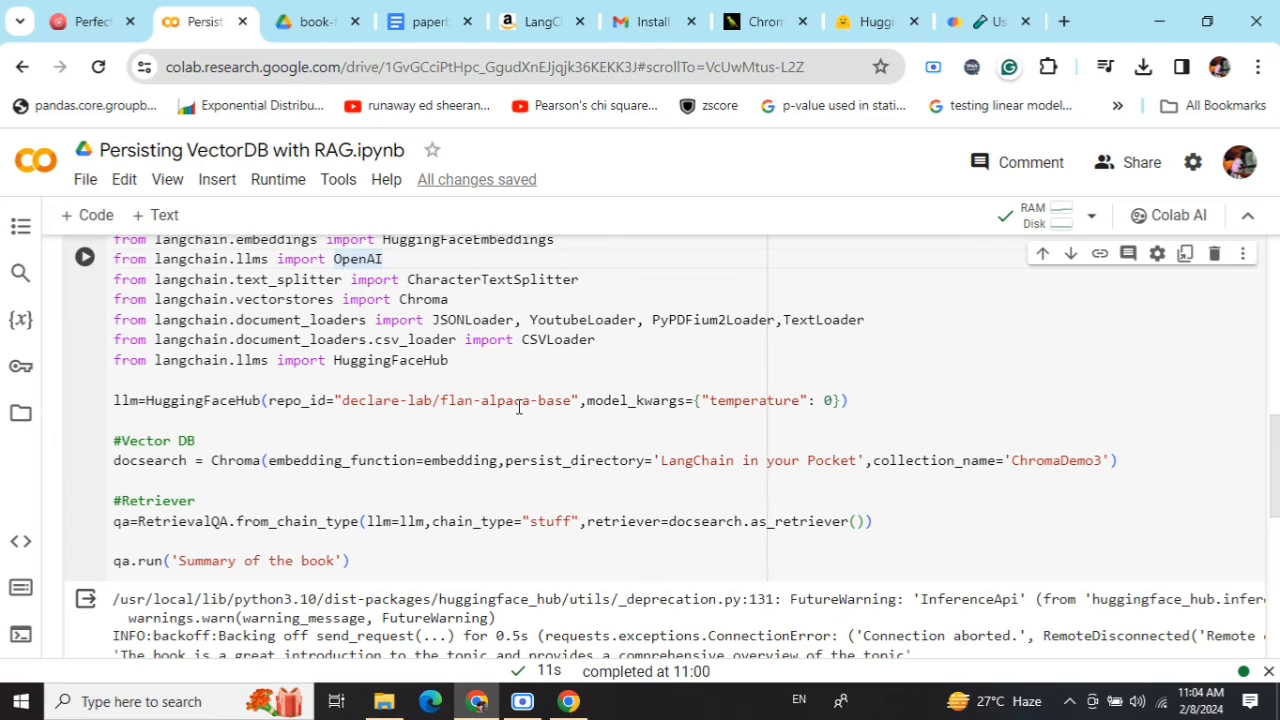
click(364, 260)
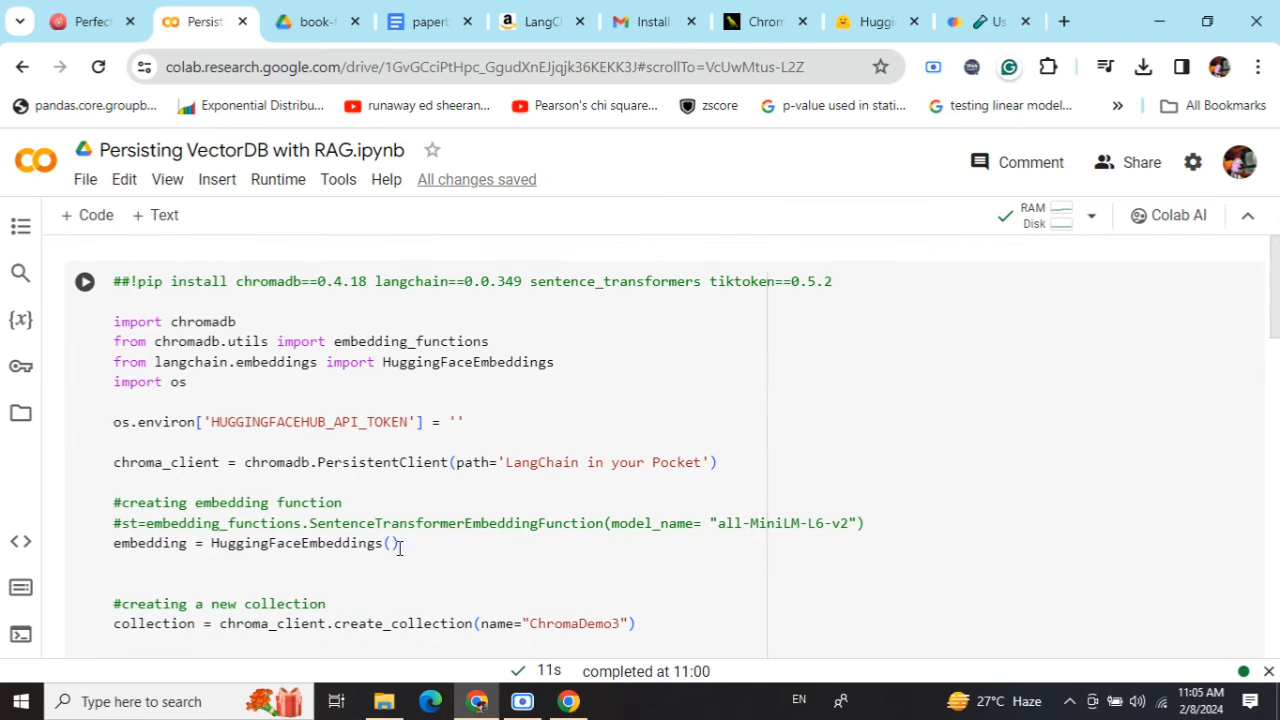
scroll(down, 3)
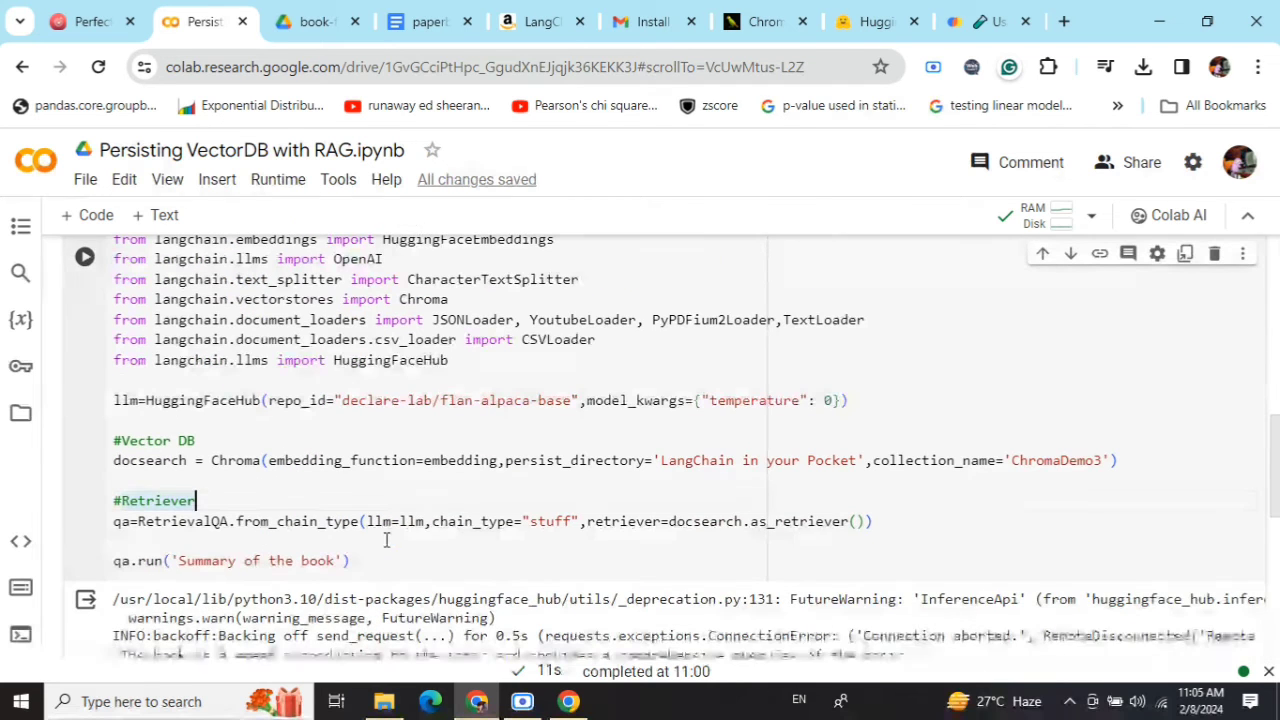
mouse_move(652, 460)
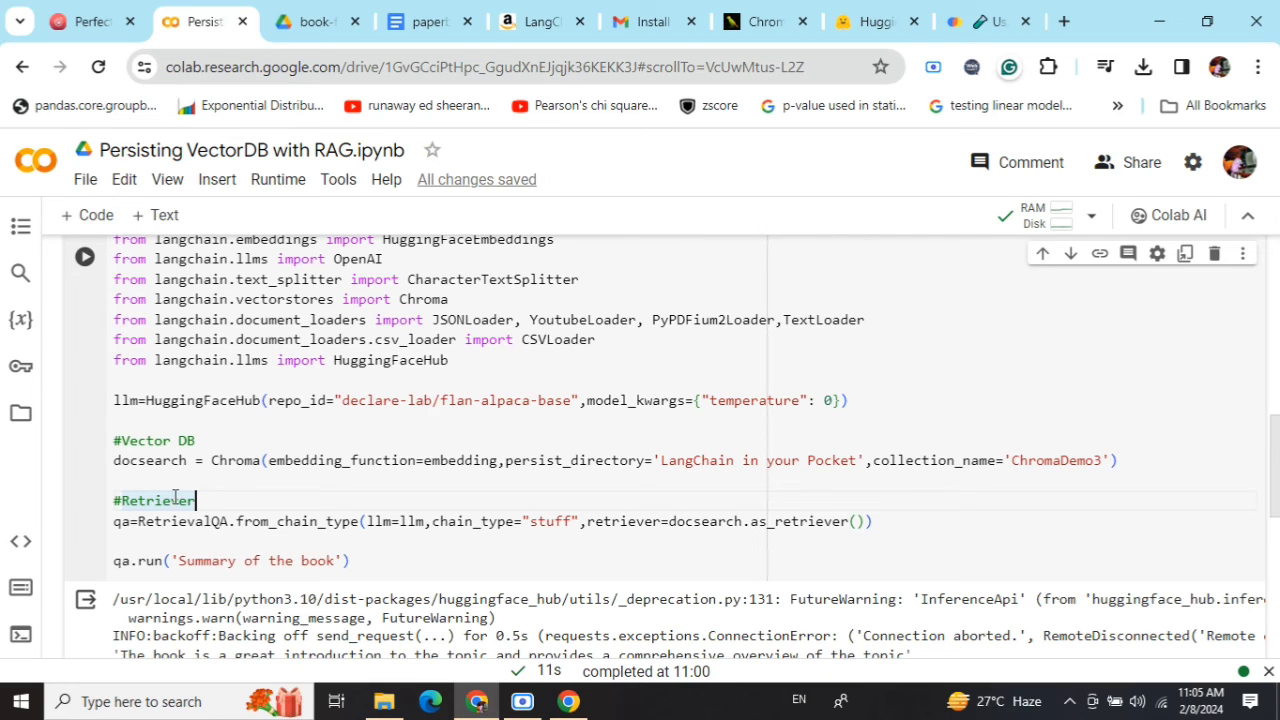
mouse_move(208, 468)
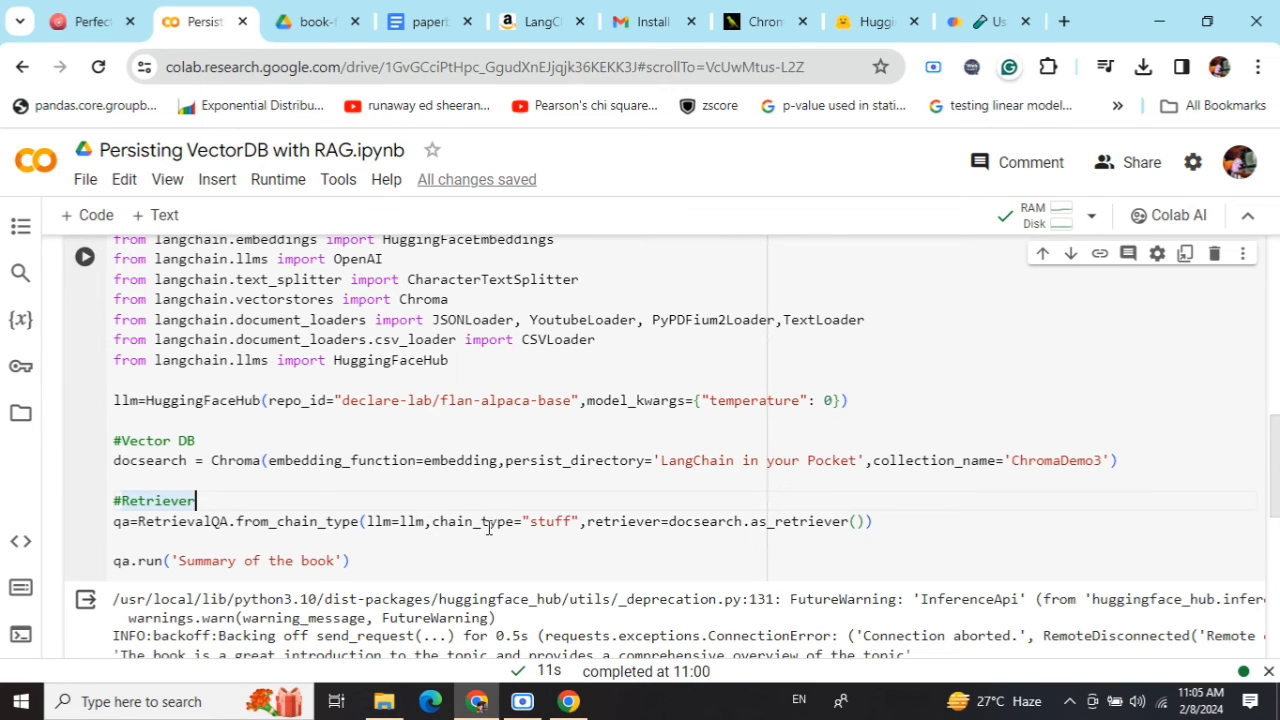
mouse_move(780, 534)
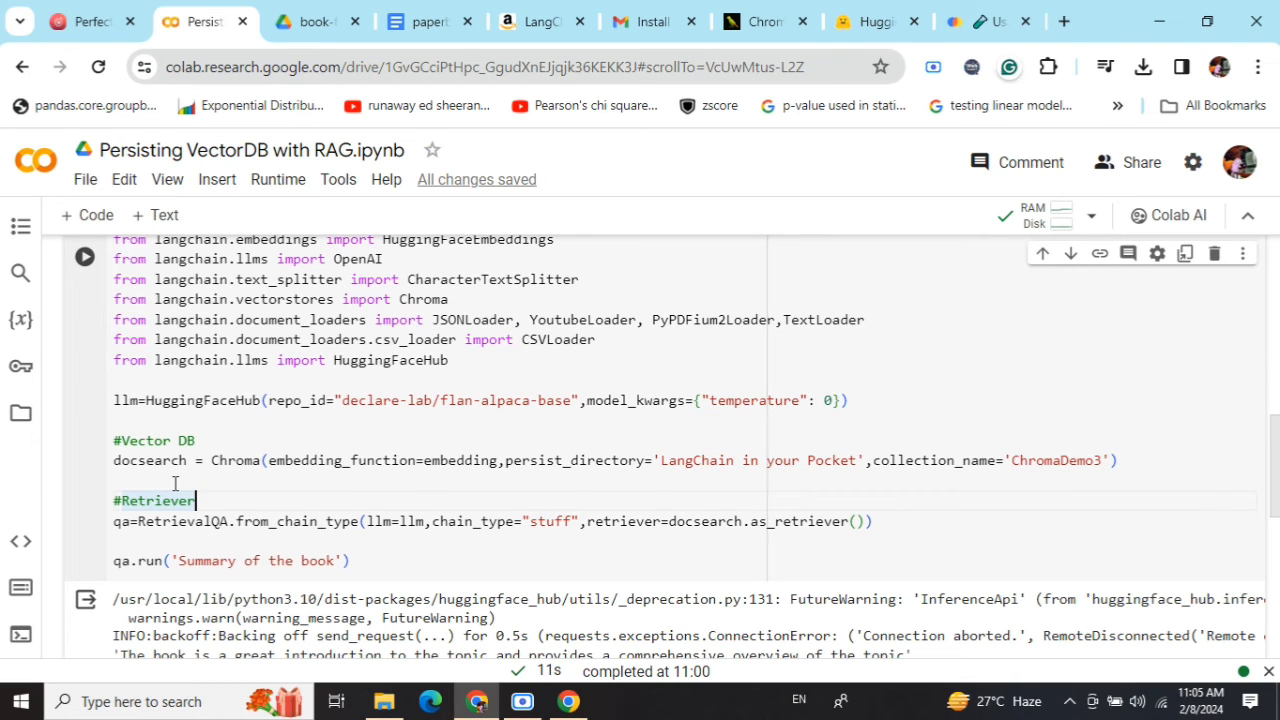
mouse_move(182, 482)
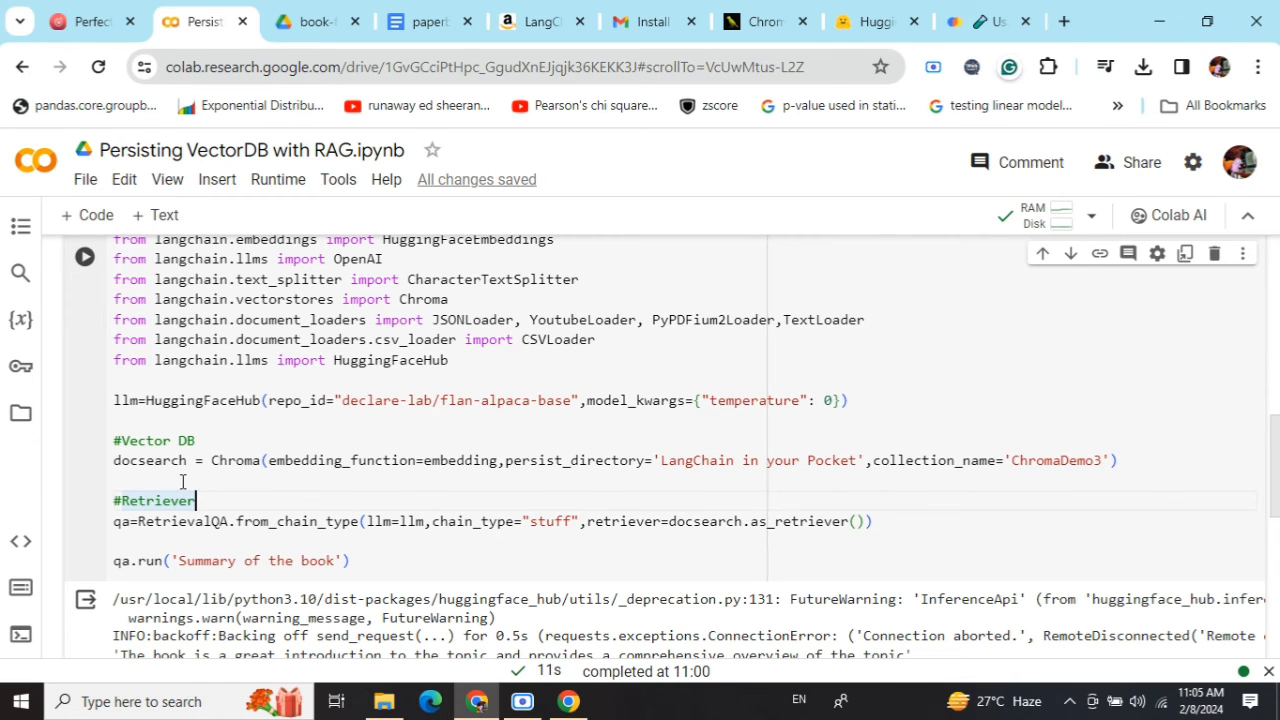
scroll(down, 3)
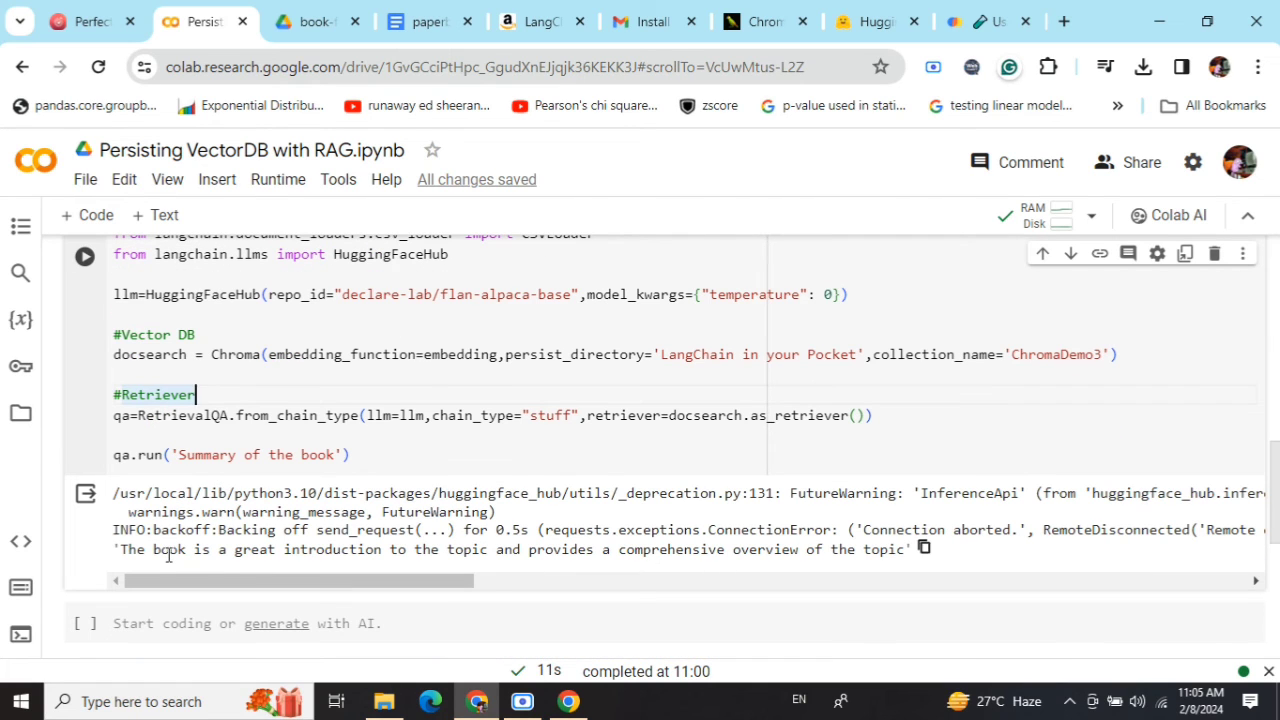